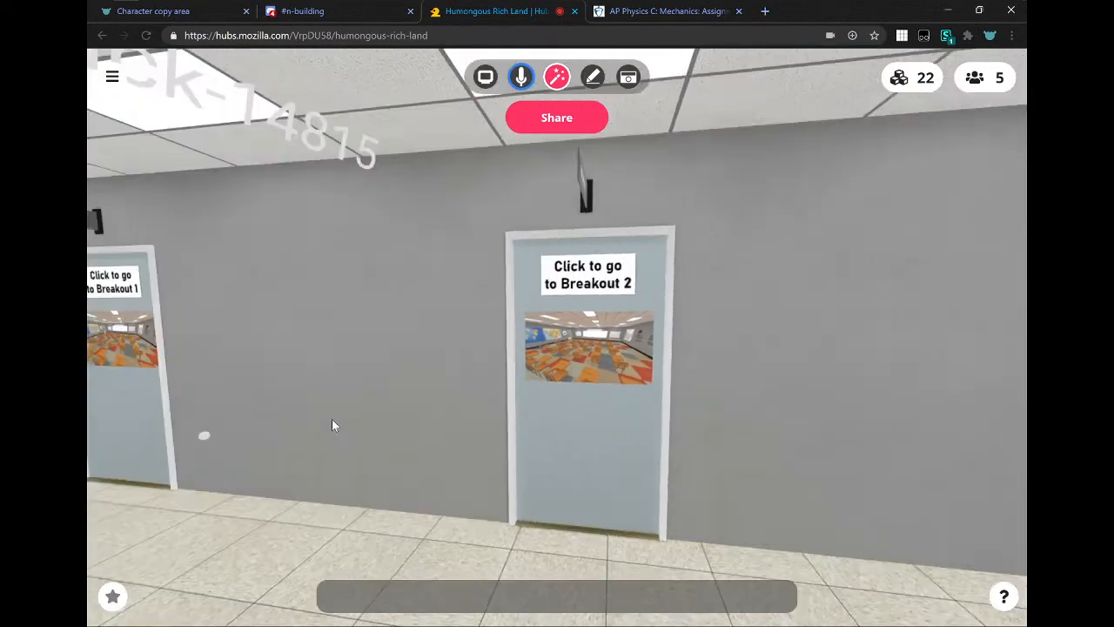
- Enable the Create drawings member permission in Room Settings and apply it
left_click(111, 76)
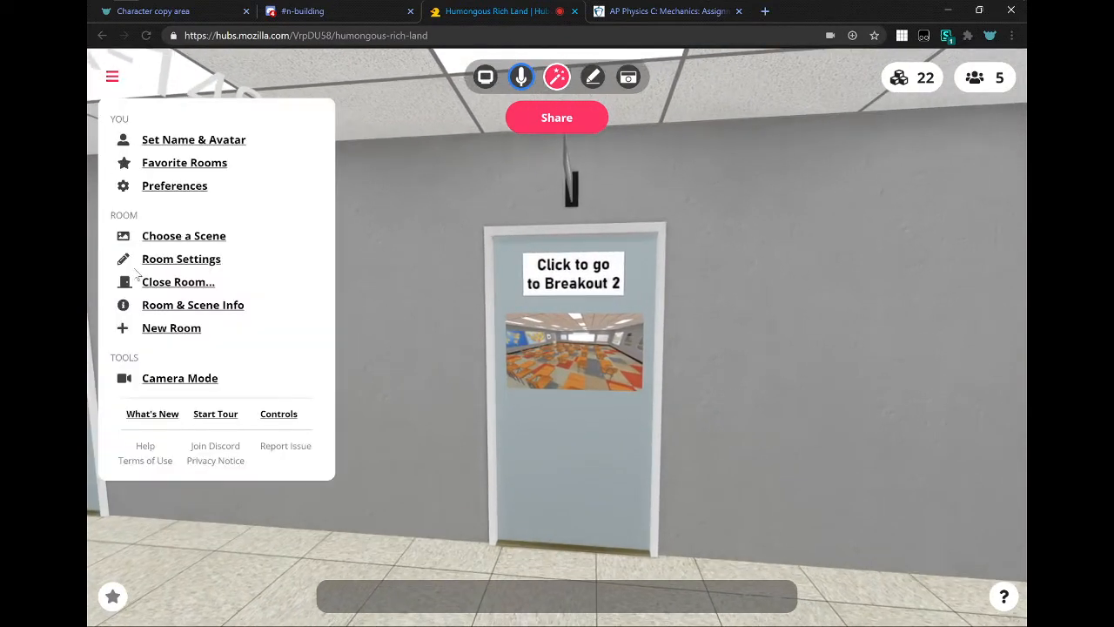
left_click(181, 258)
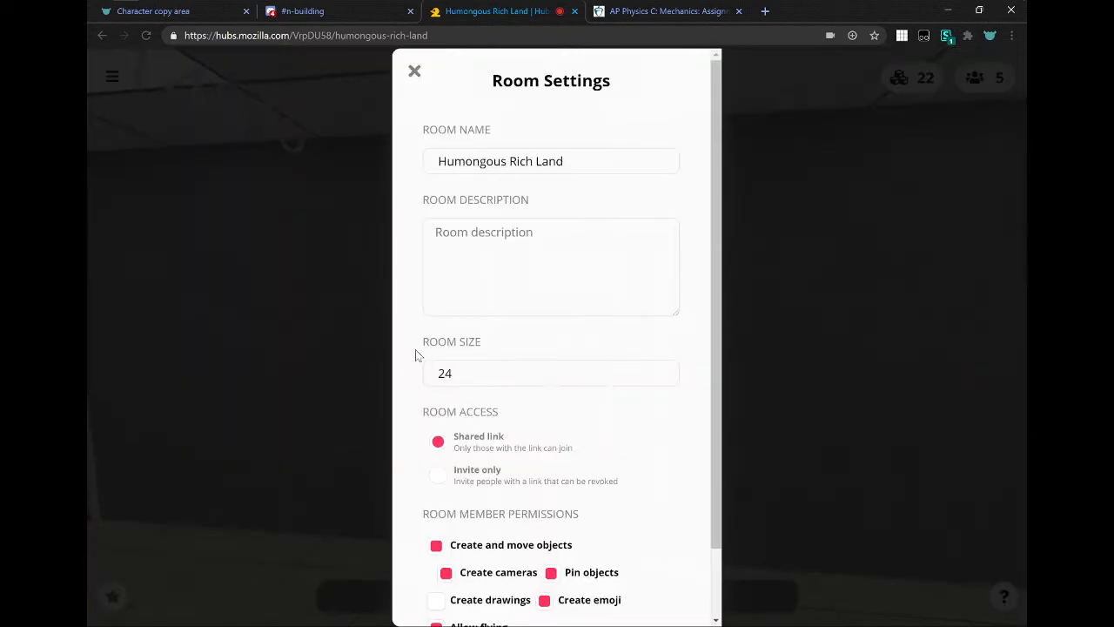
scroll("down", 3)
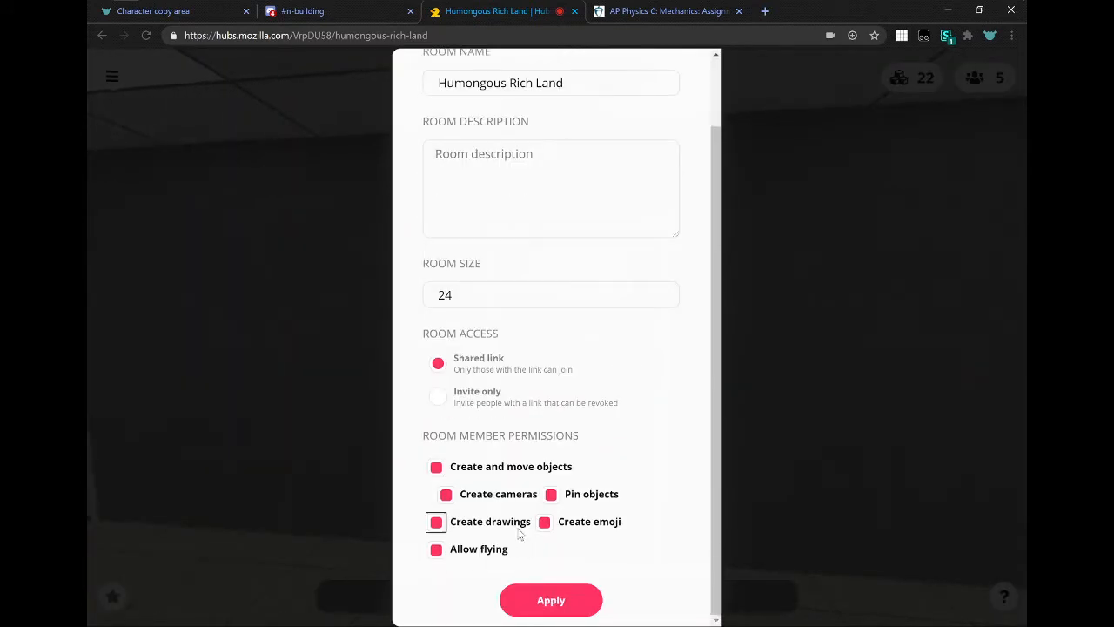
left_click(550, 598)
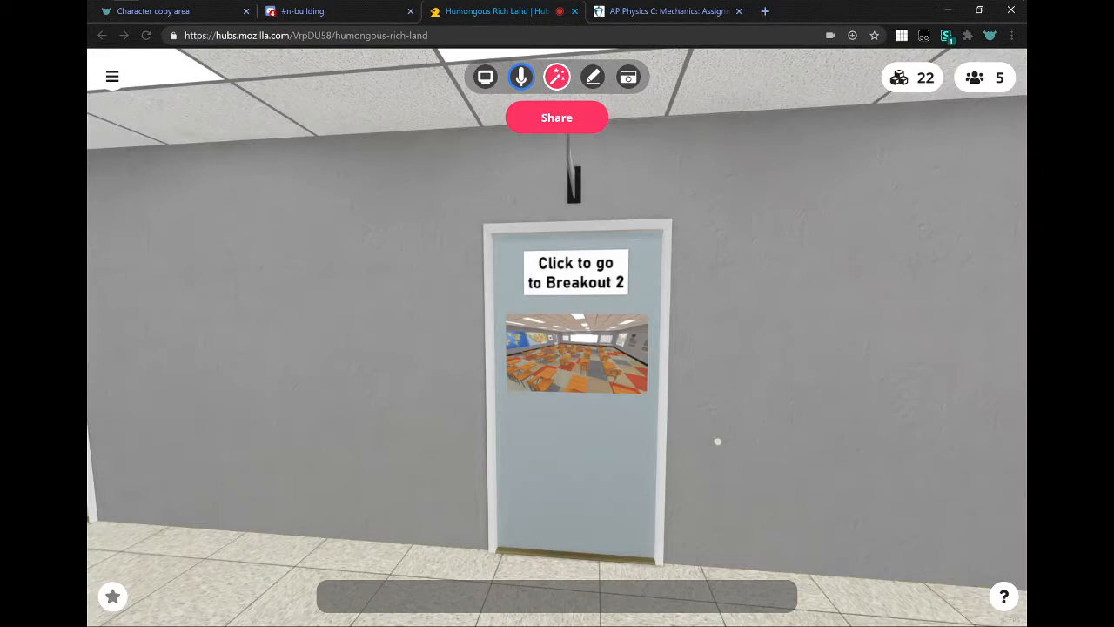
mouse_move(648, 188)
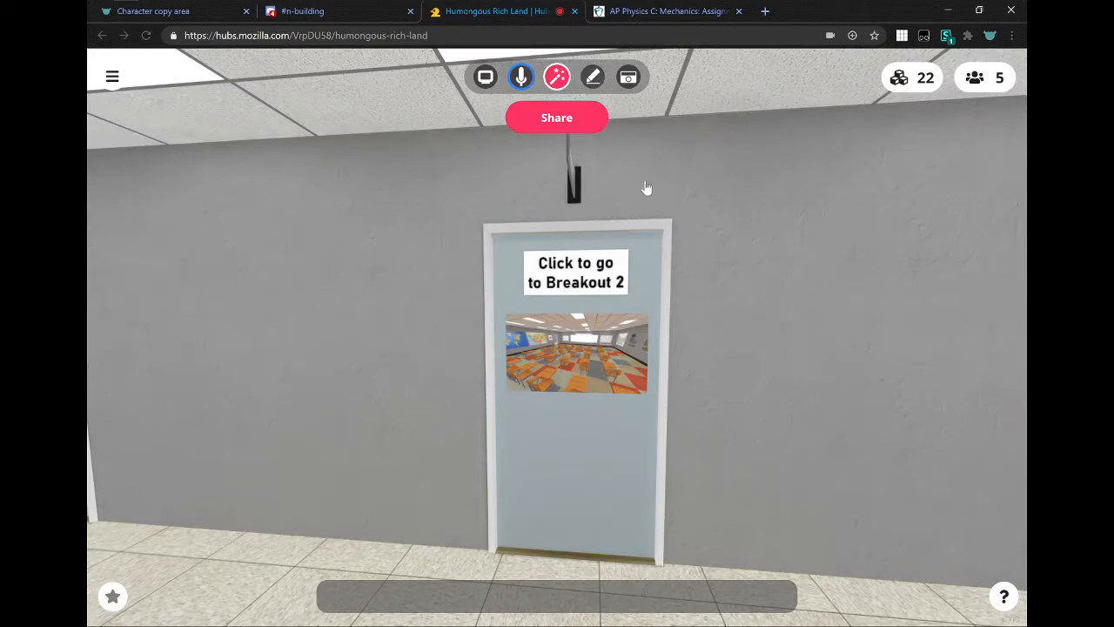
mouse_move(648, 188)
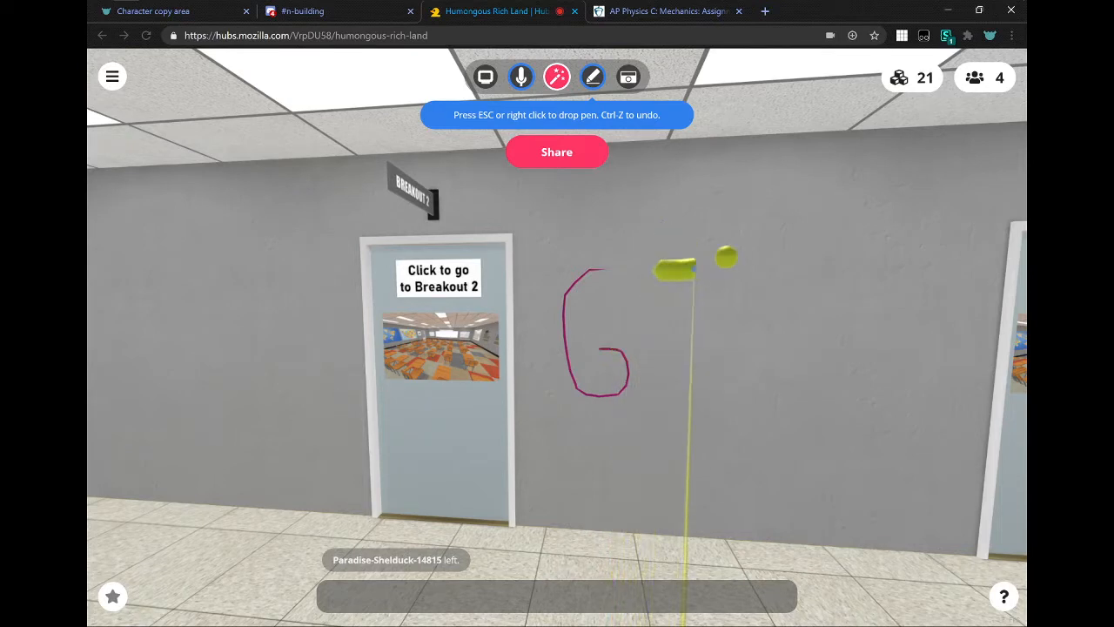
- Draw a pen stroke on the hallway wall before heading to the classroom whiteboard
left_click_drag(693, 264, 693, 397)
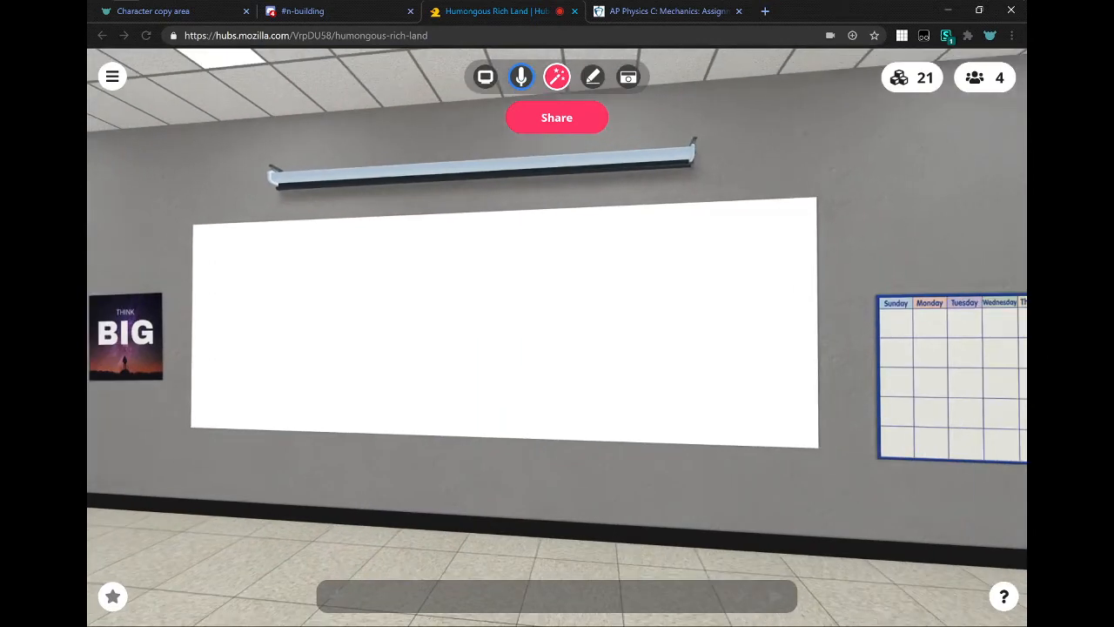
- Pick up the pen and write B + H2O with equilibrium arrows on the whiteboard
left_click(592, 76)
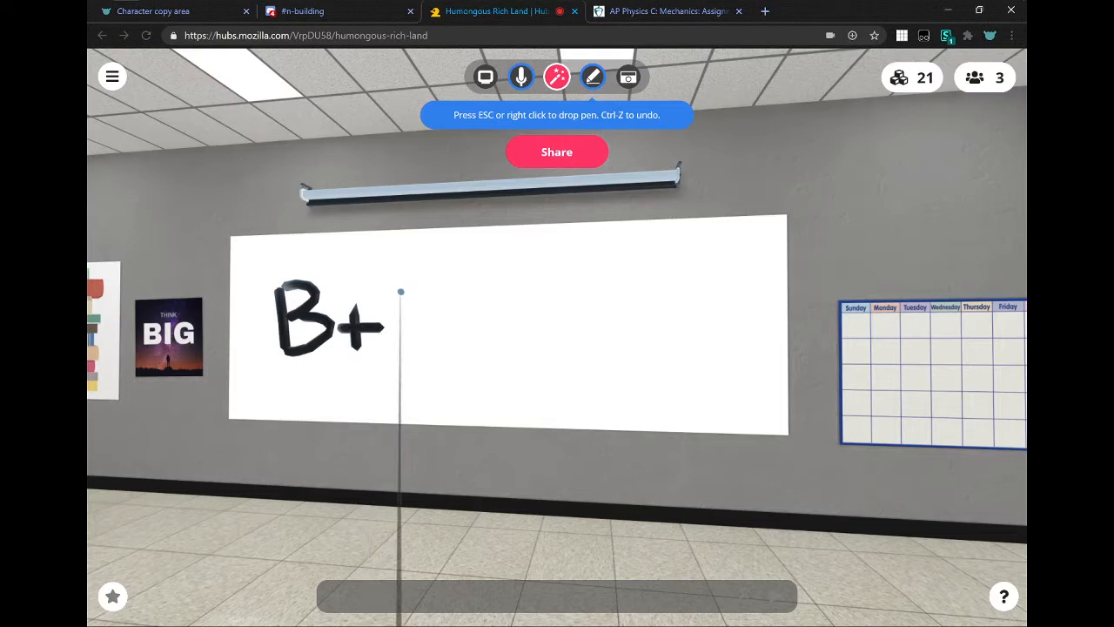
left_click_drag(400, 292, 400, 348)
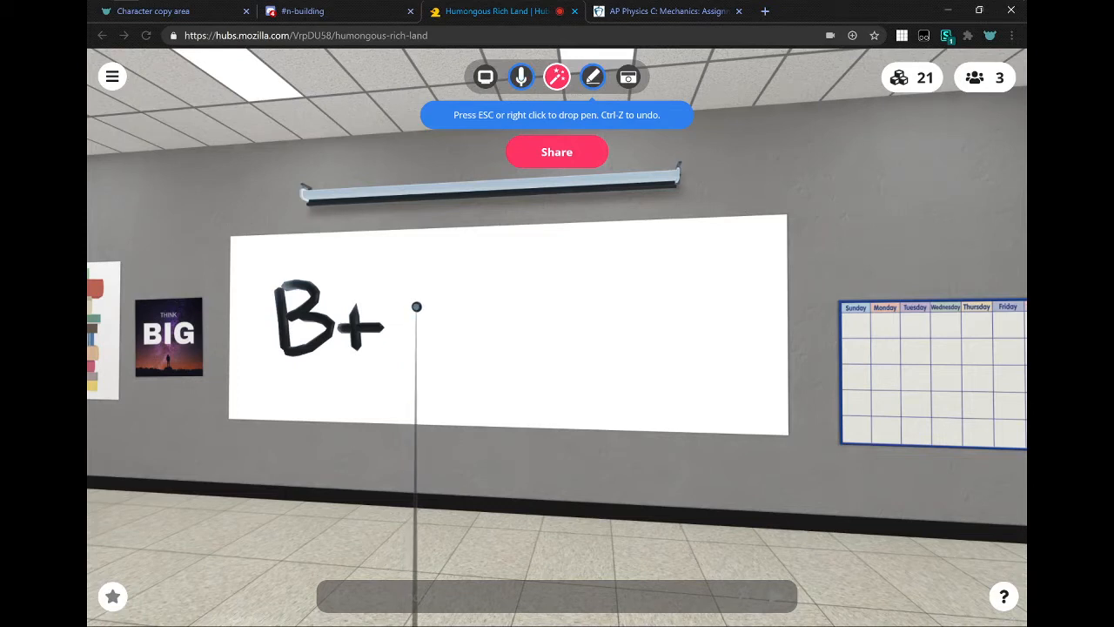
left_click_drag(416, 306, 403, 369)
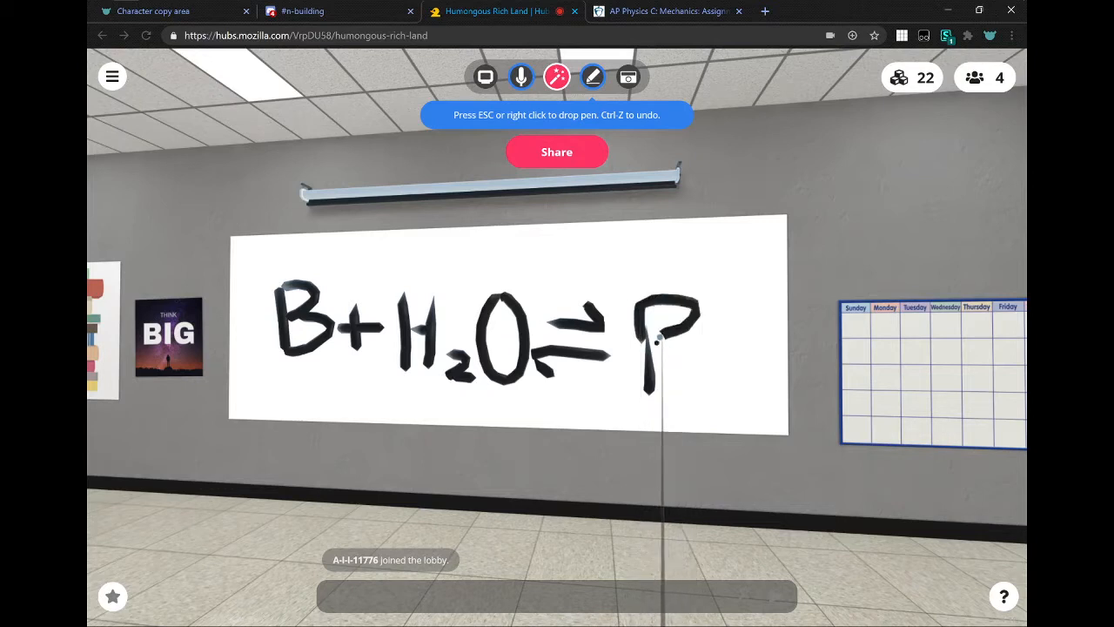
- Write the products BH+ + OH- to complete the whiteboard equation
left_click_drag(658, 344, 731, 357)
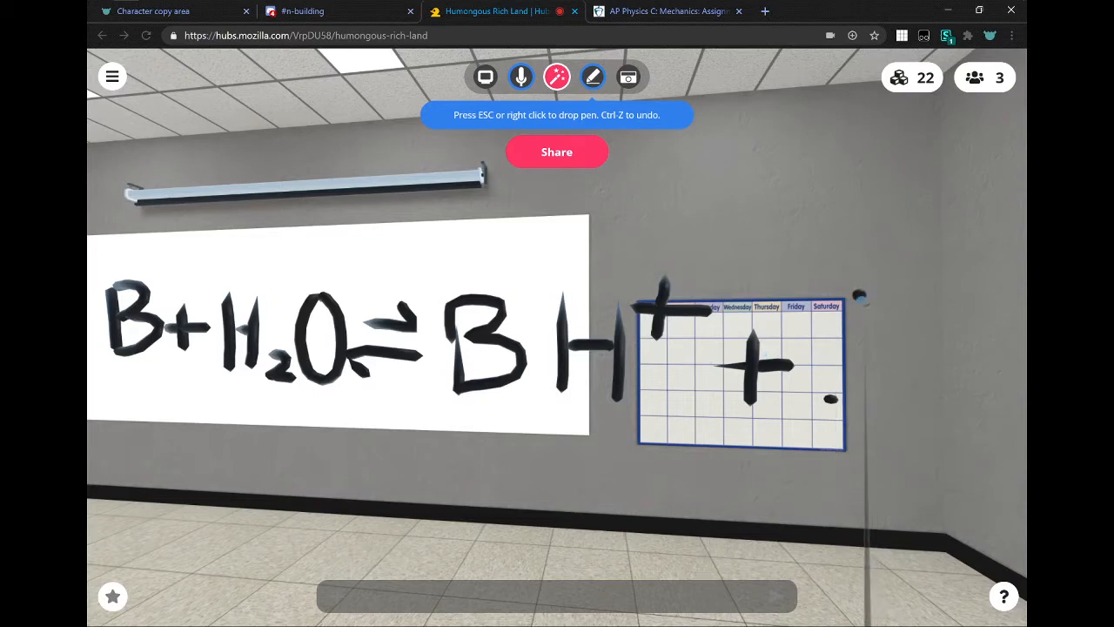
left_click_drag(853, 299, 836, 427)
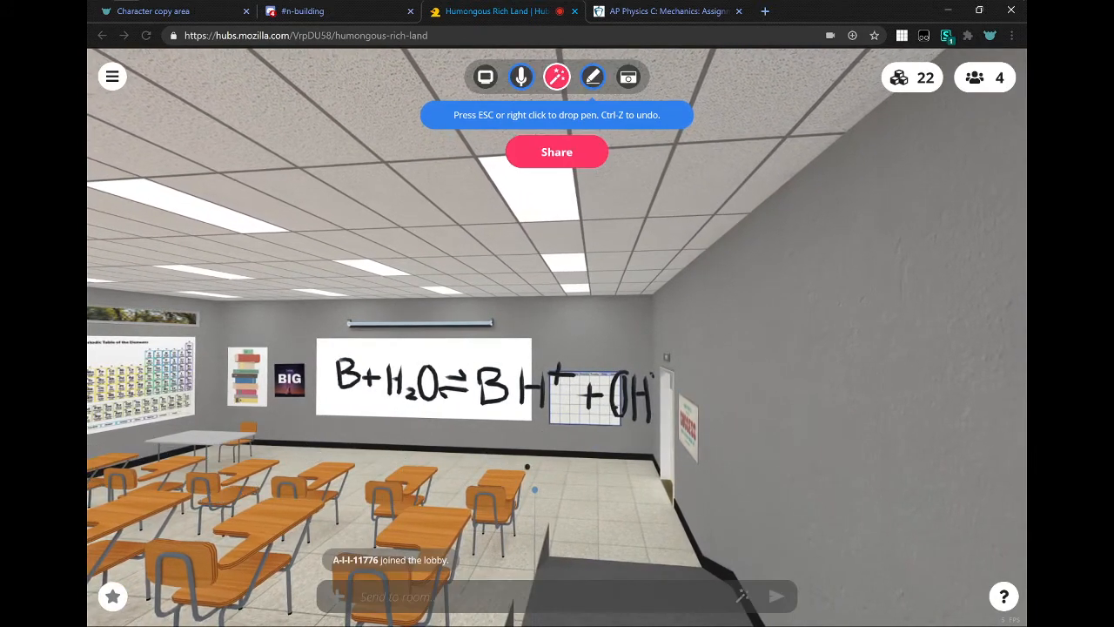
left_click(557, 151)
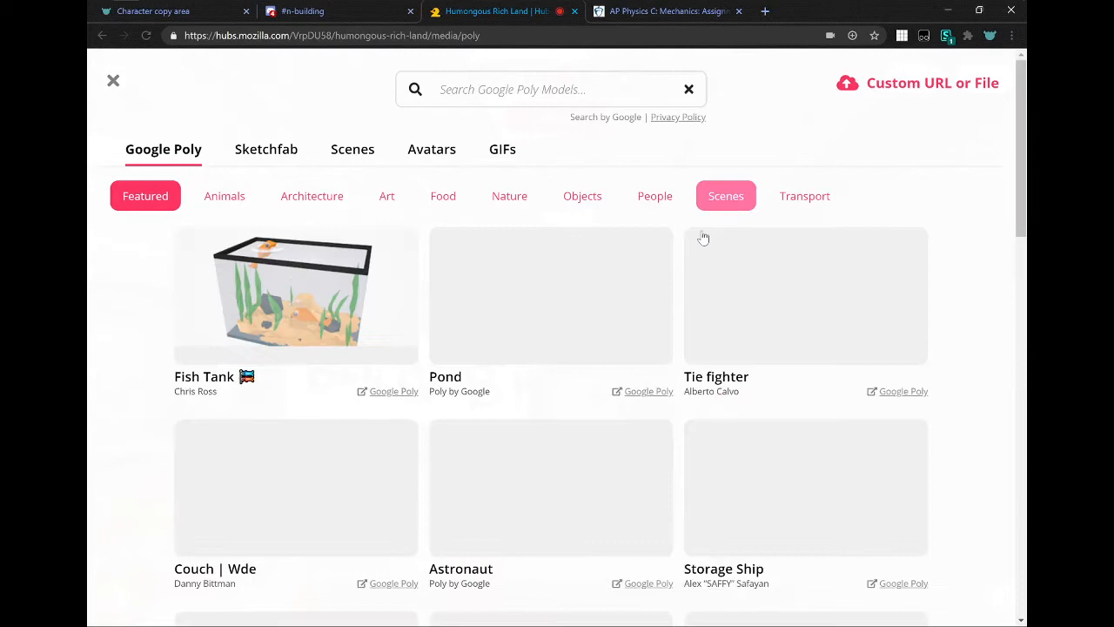
- Scroll through the featured Google Poly models in the 3D model browser
scroll("down", 3)
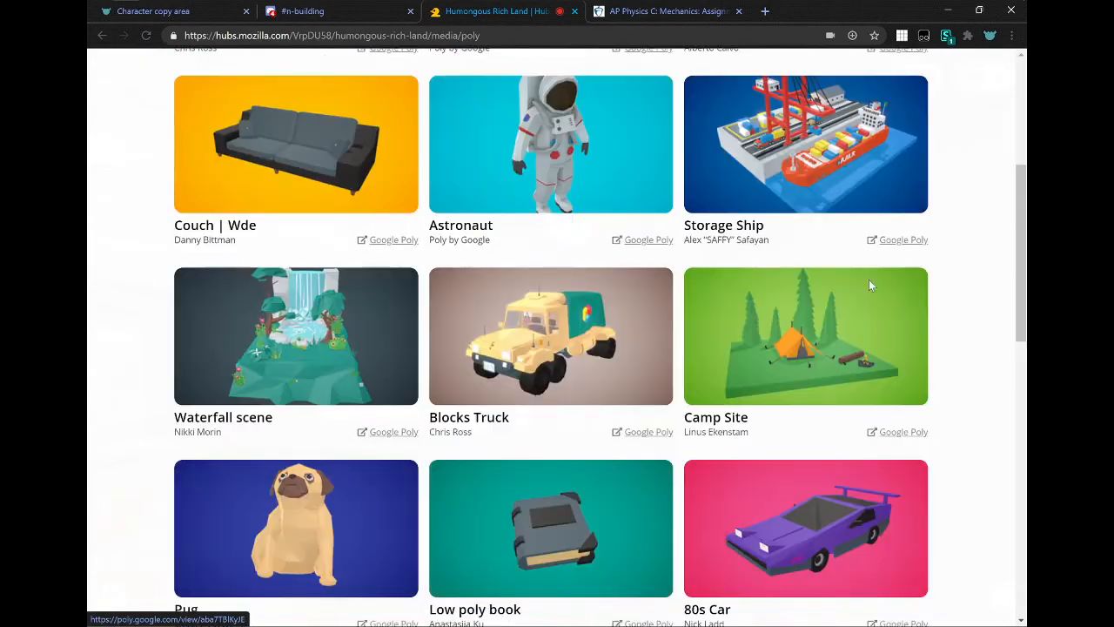
scroll("down", 3)
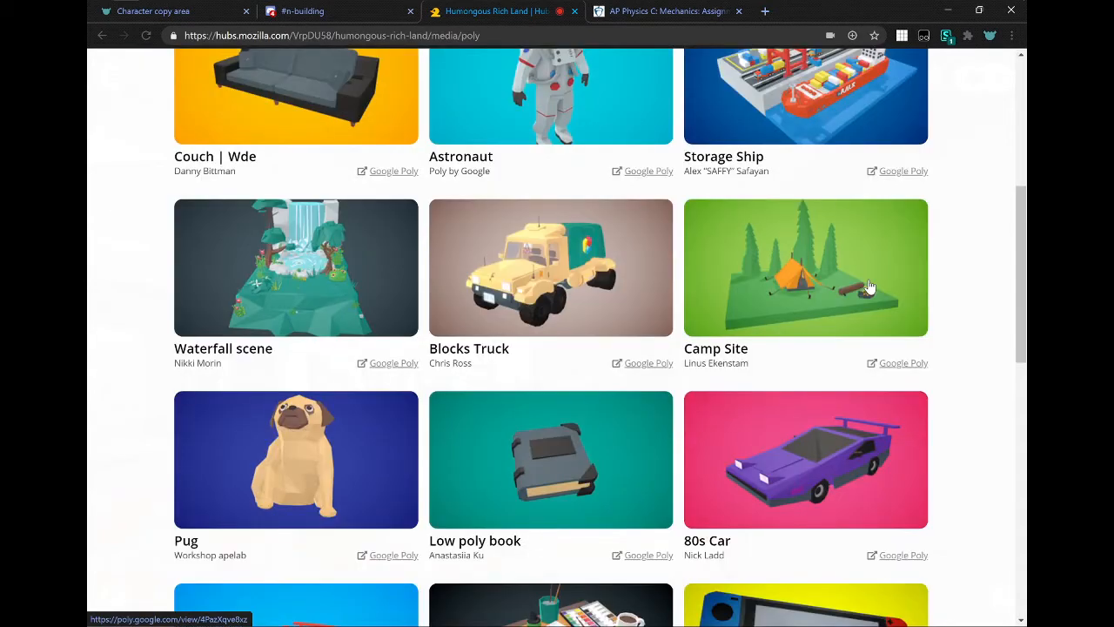
scroll("down", 3)
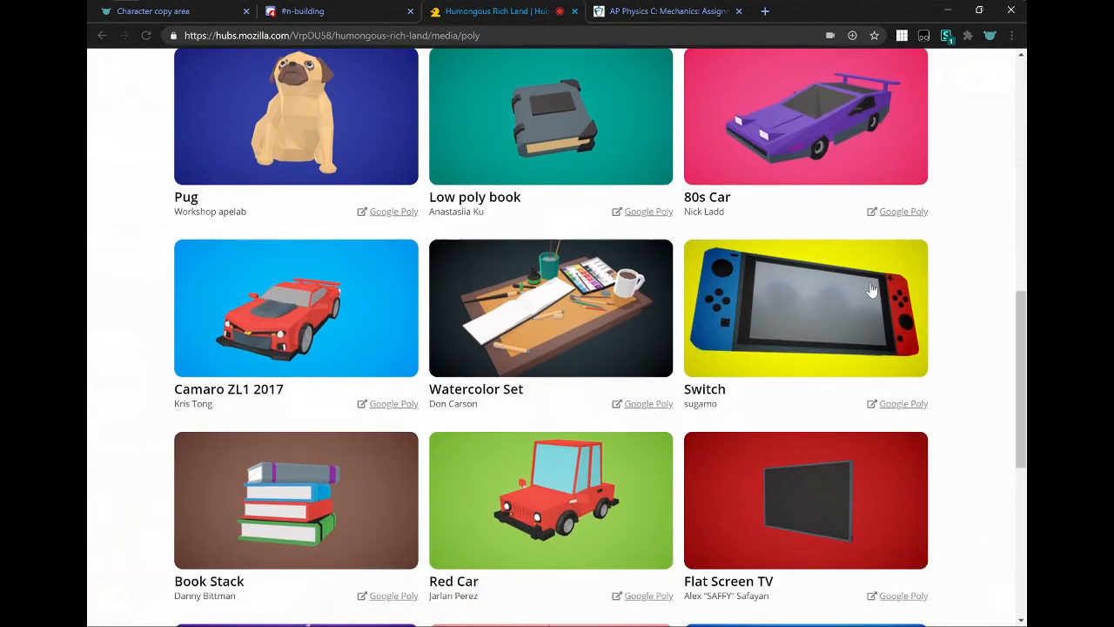
scroll("down", 3)
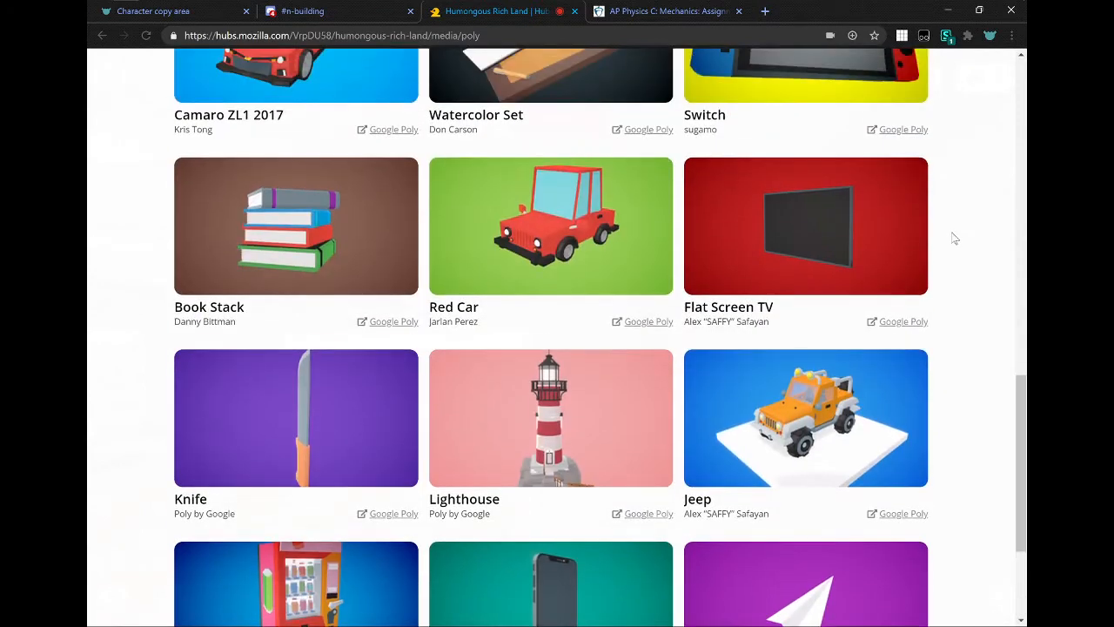
scroll("up", 3)
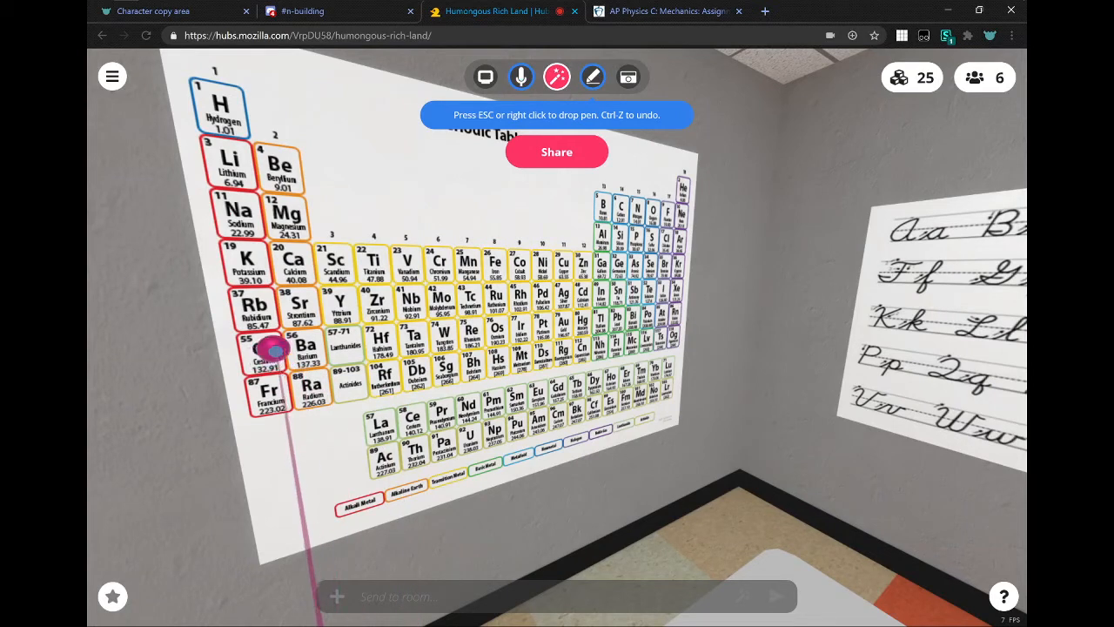
- Scribble magenta lines across the Cs/Ba row and the lanthanide row of the periodic table
left_click_drag(278, 349, 549, 345)
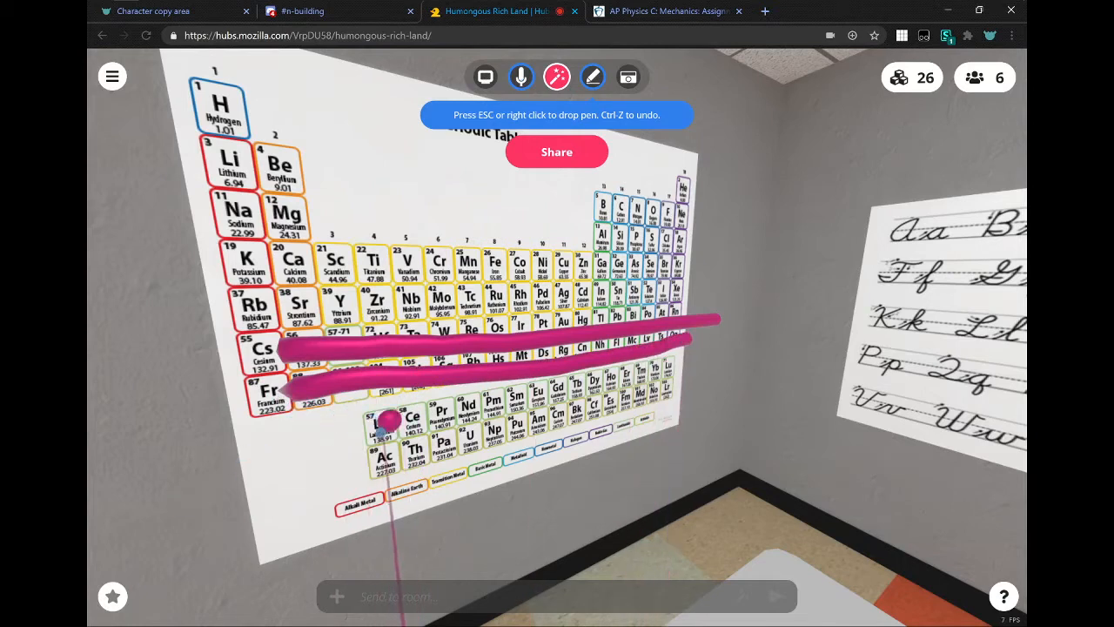
left_click_drag(383, 417, 488, 444)
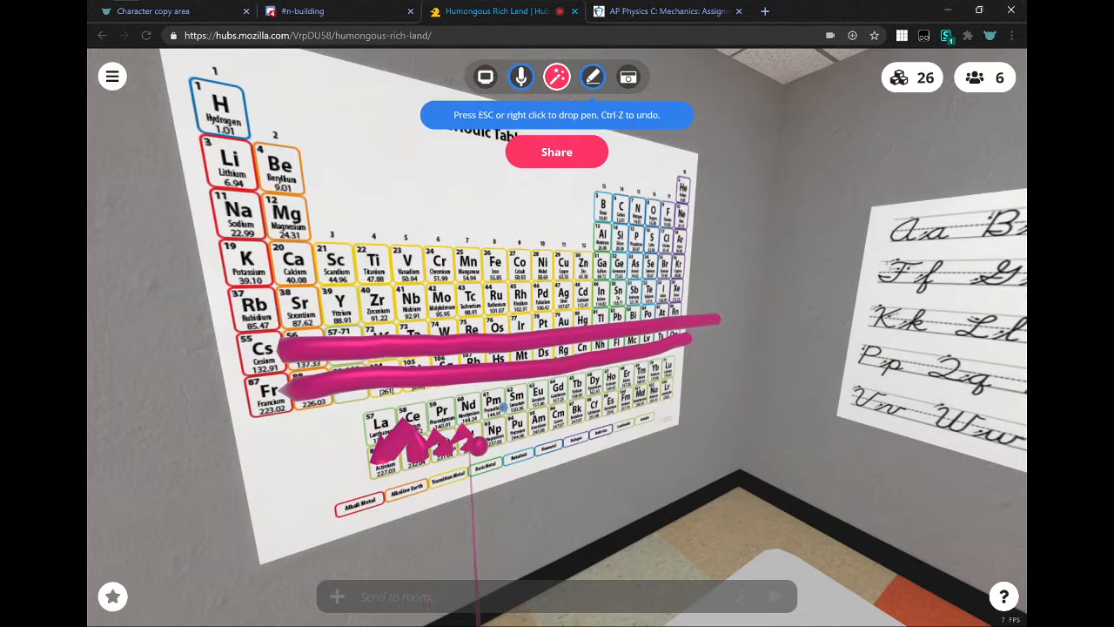
left_click_drag(474, 453, 658, 383)
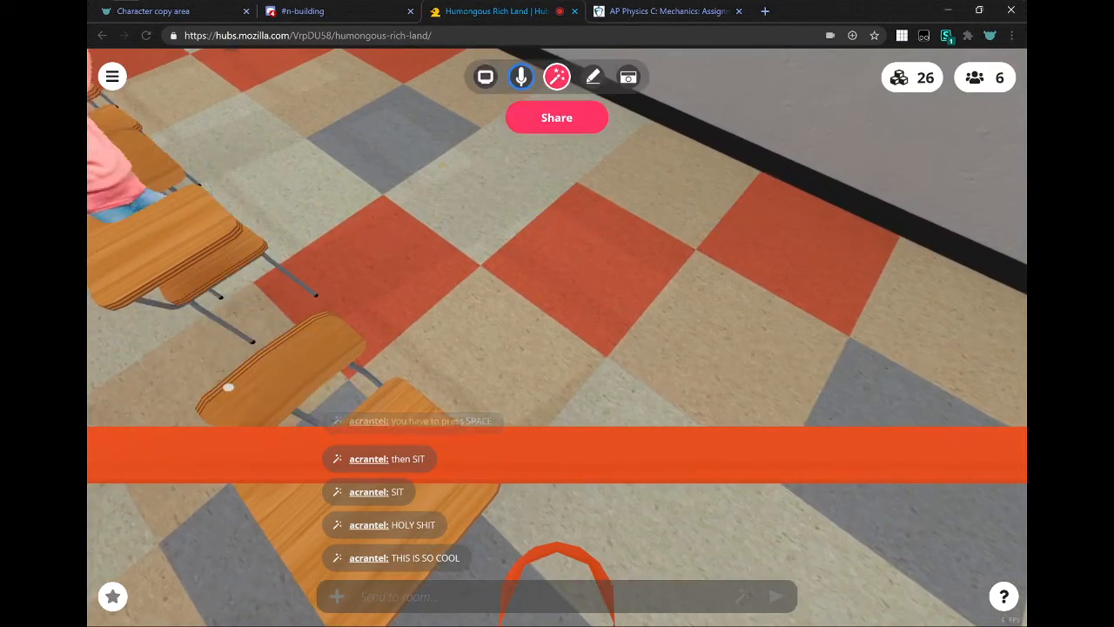
- Switch toolbar tools while walking toward the poster and bookshelf corner
left_click(557, 76)
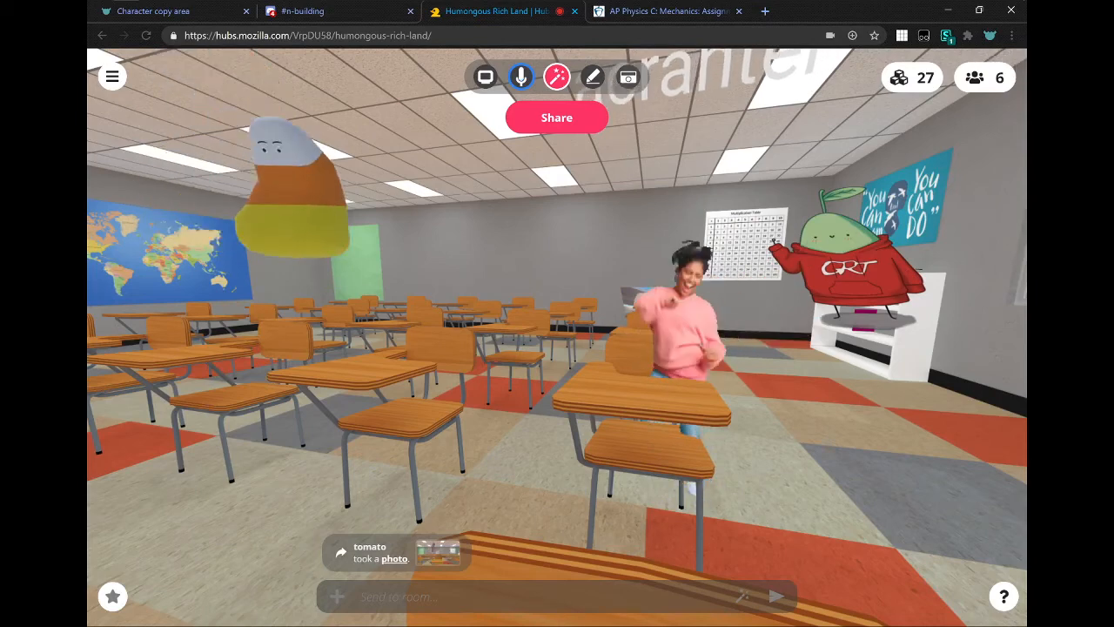
left_click(629, 76)
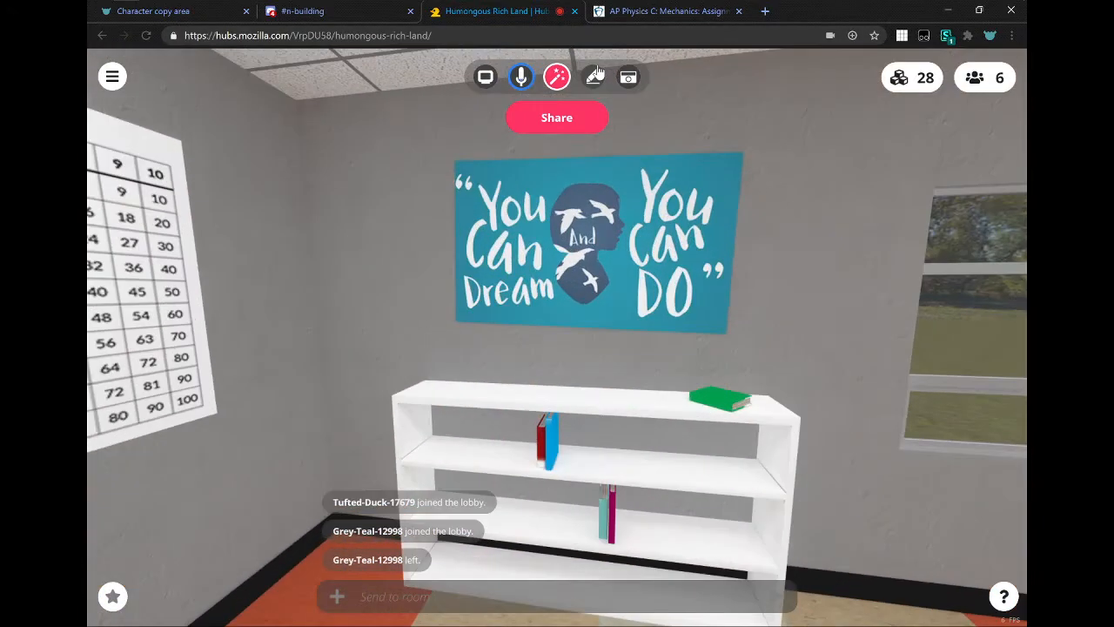
- Select a toolbar tool while exploring around the poster and bookshelf
left_click(596, 76)
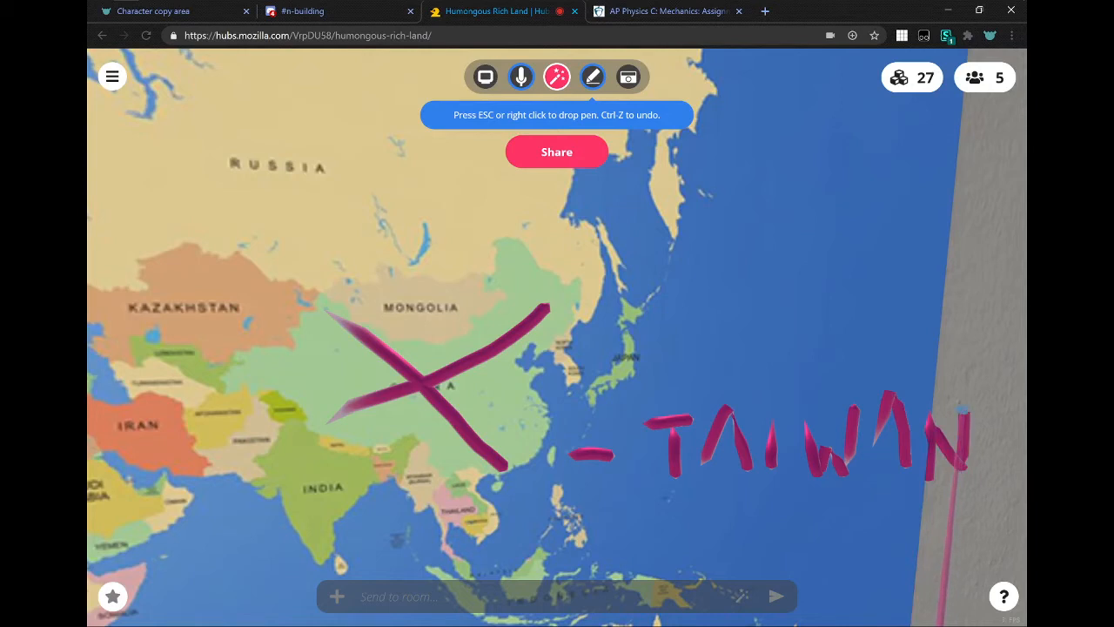
- Switch away from the Hubs window with Alt+Tab after writing TAIWAN on the map
key("alt+tab")
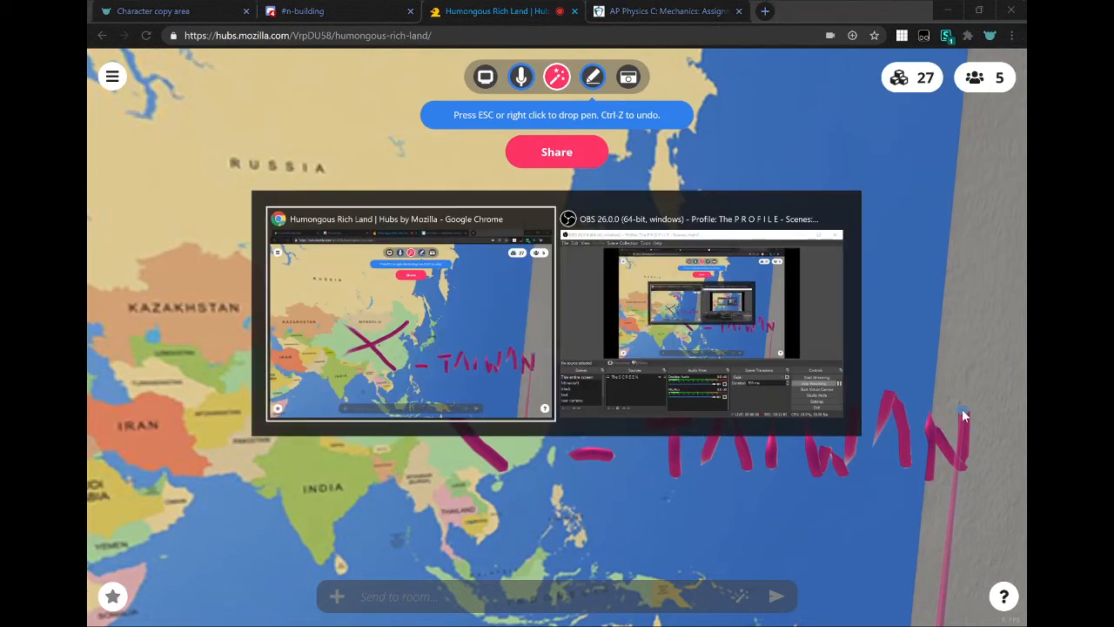